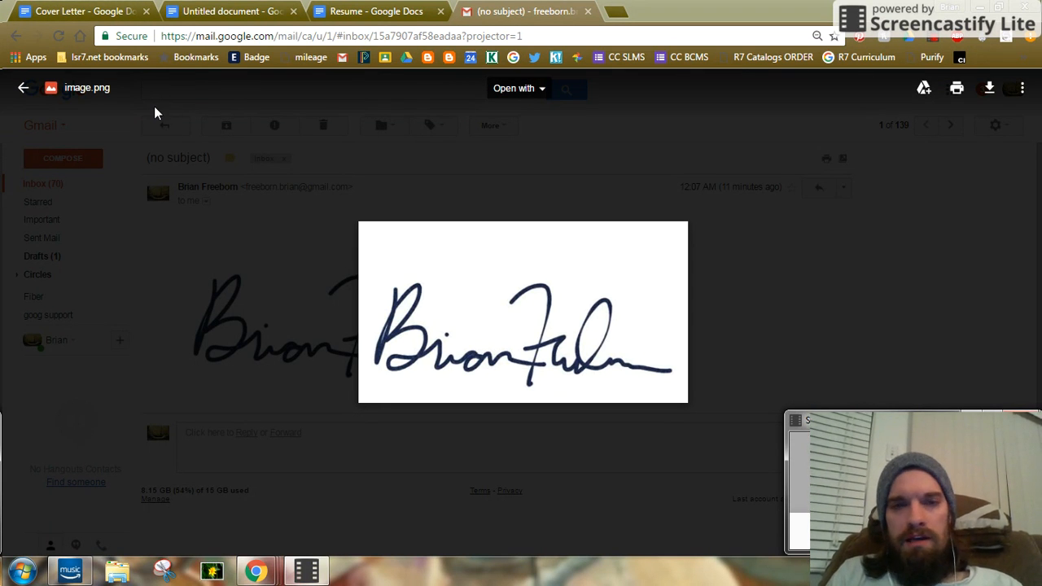
mouse_move(301, 232)
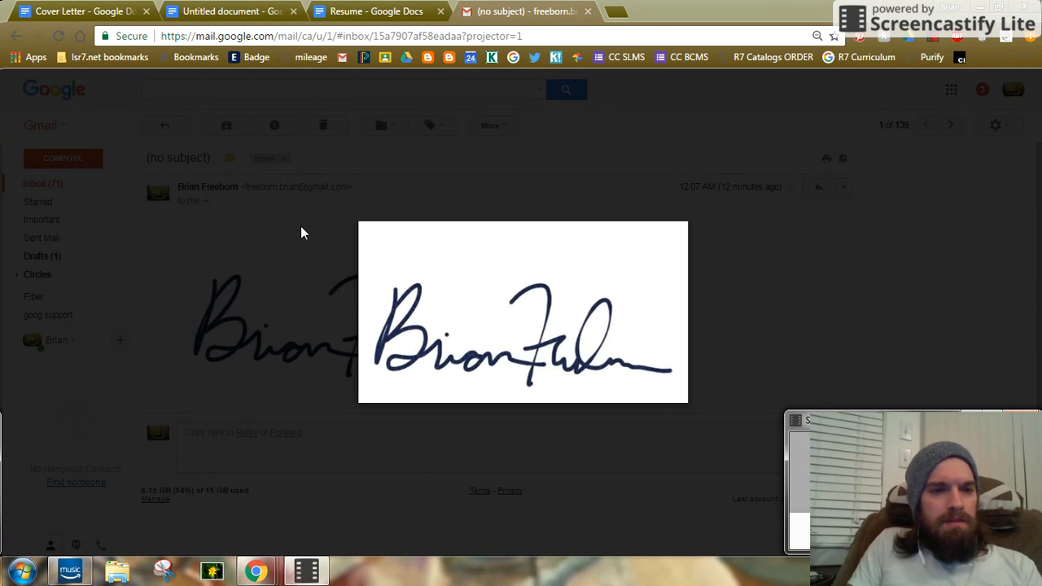
mouse_move(279, 199)
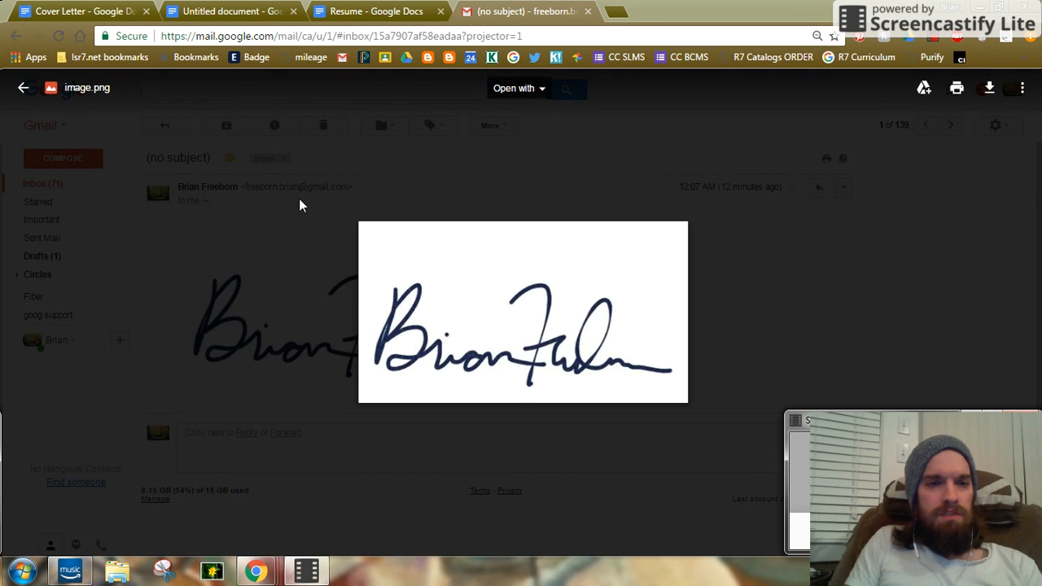
mouse_move(285, 209)
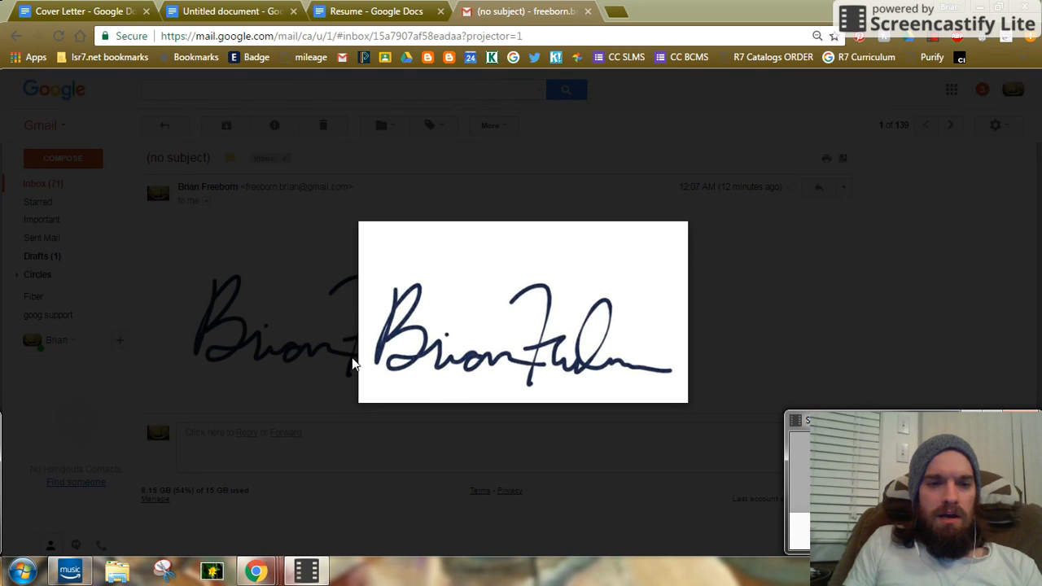
- Copy the signature image from Gmail, paste it below the name, and crop it
click(521, 312)
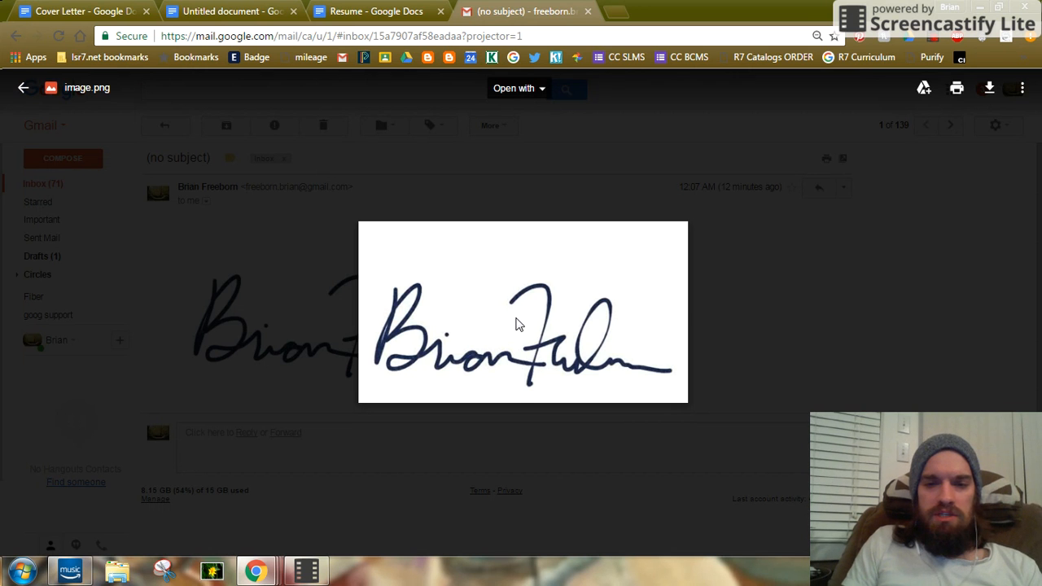
right_click(521, 323)
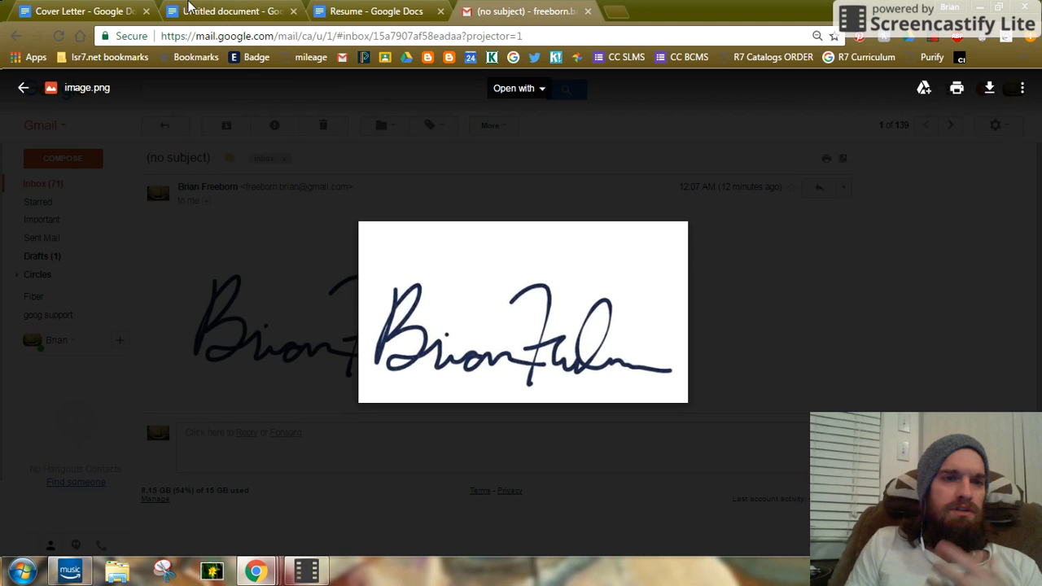
click(232, 11)
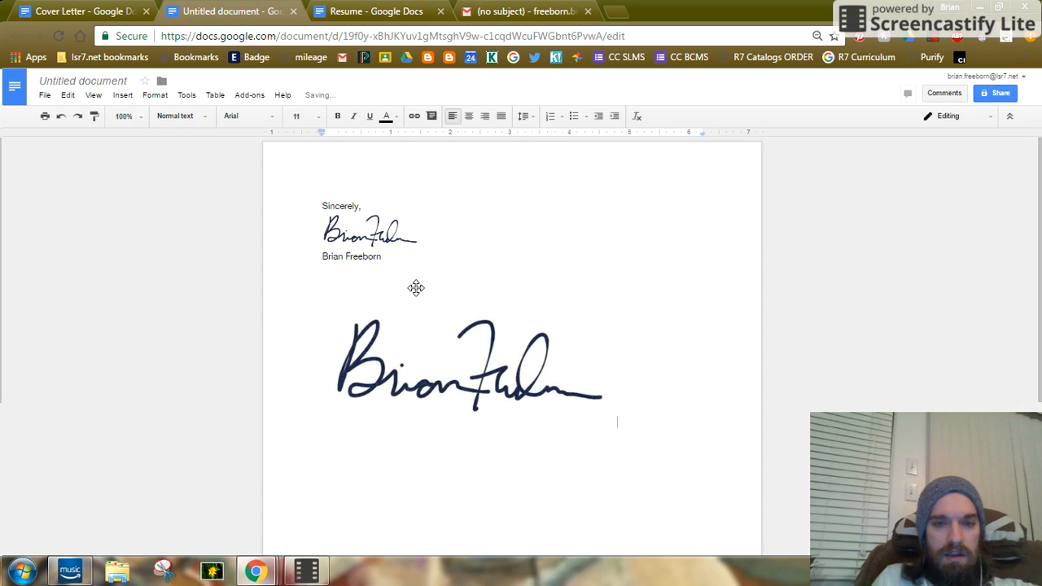
click(469, 362)
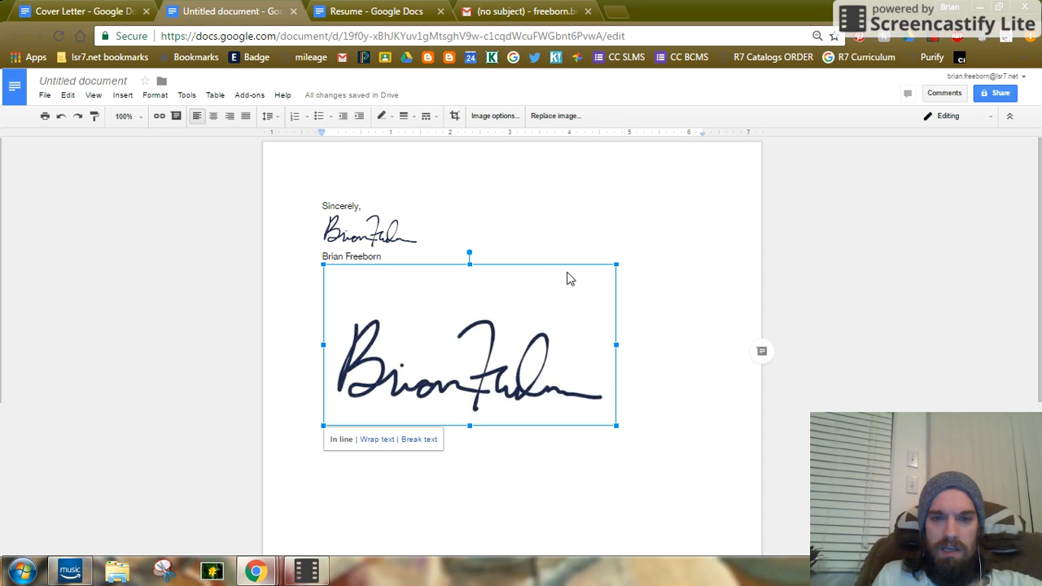
right_click(570, 278)
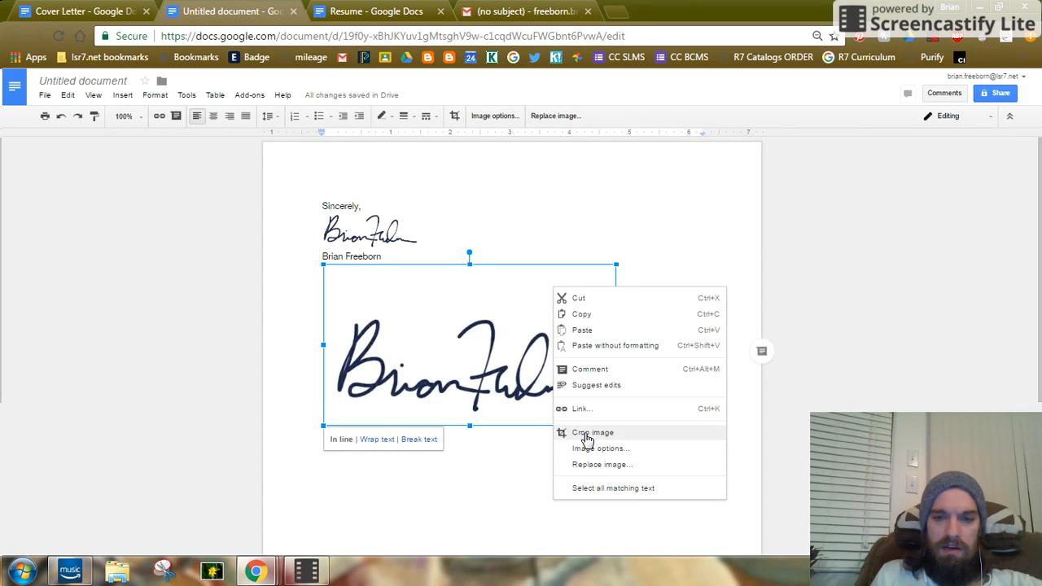
click(593, 433)
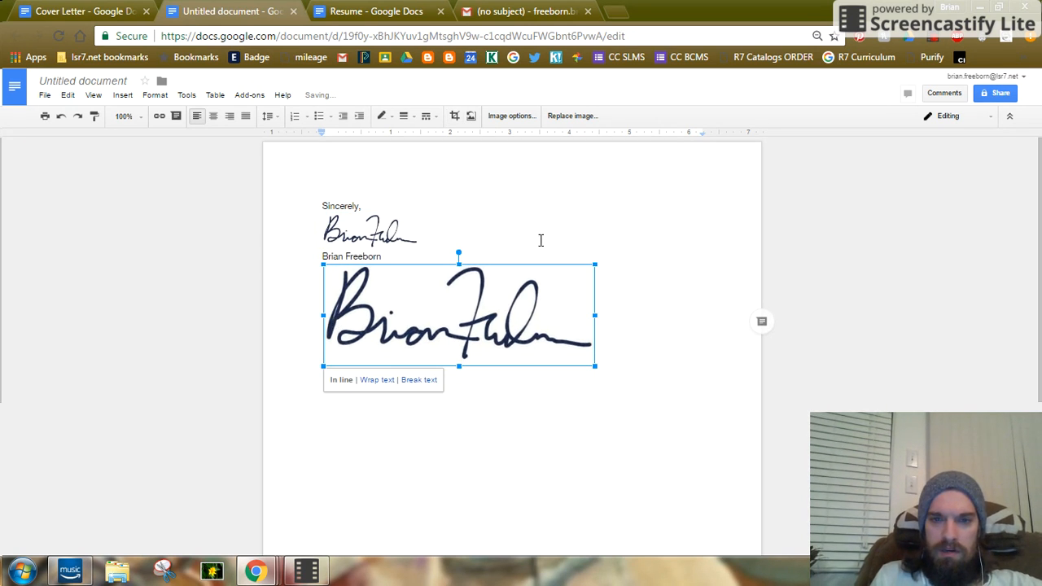
- Shrink the signature image by dragging its corner until it matches the typed name's width
drag(594, 367, 432, 305)
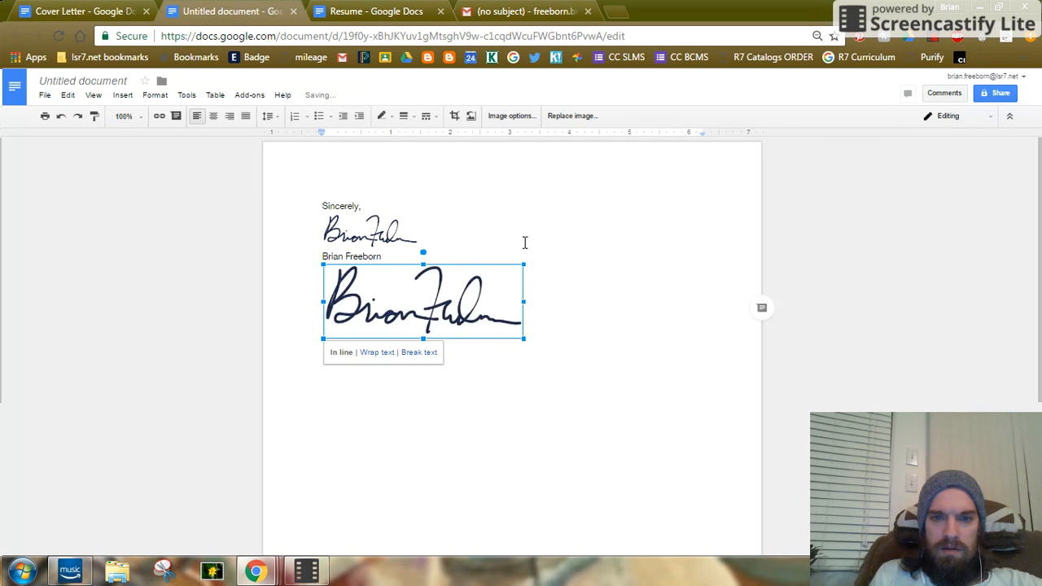
drag(523, 338, 403, 297)
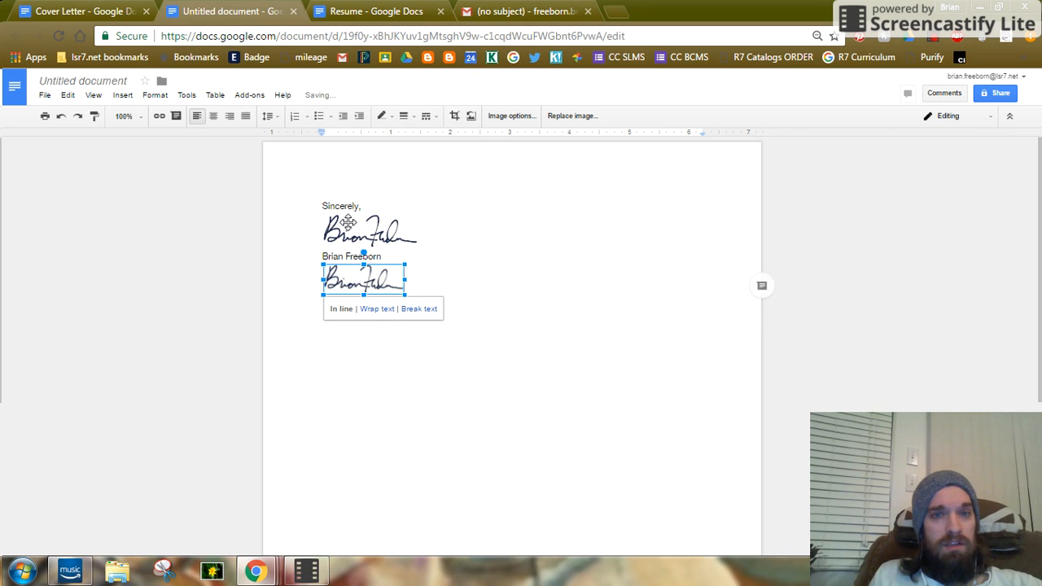
mouse_move(675, 36)
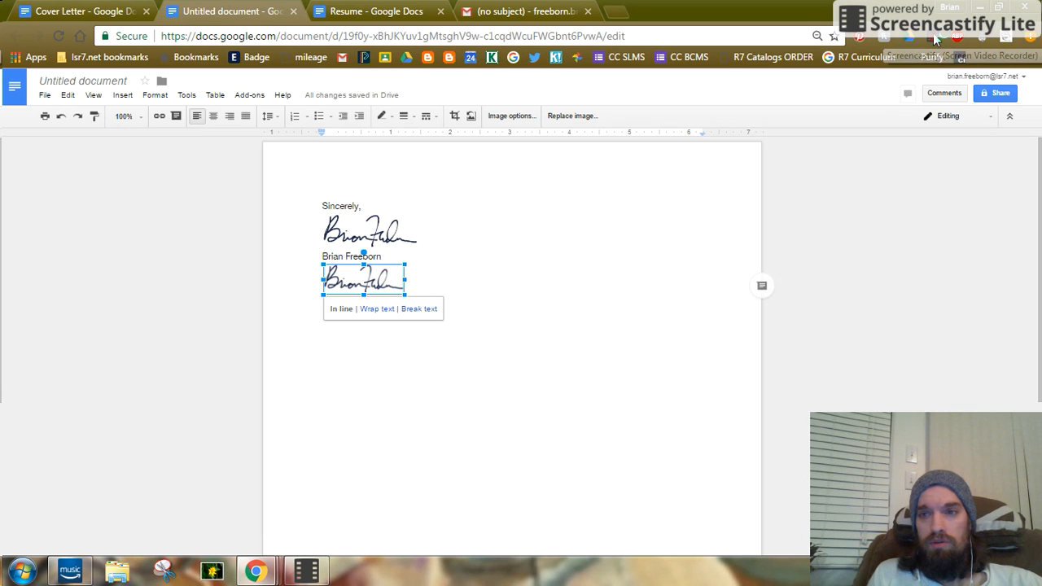
click(935, 38)
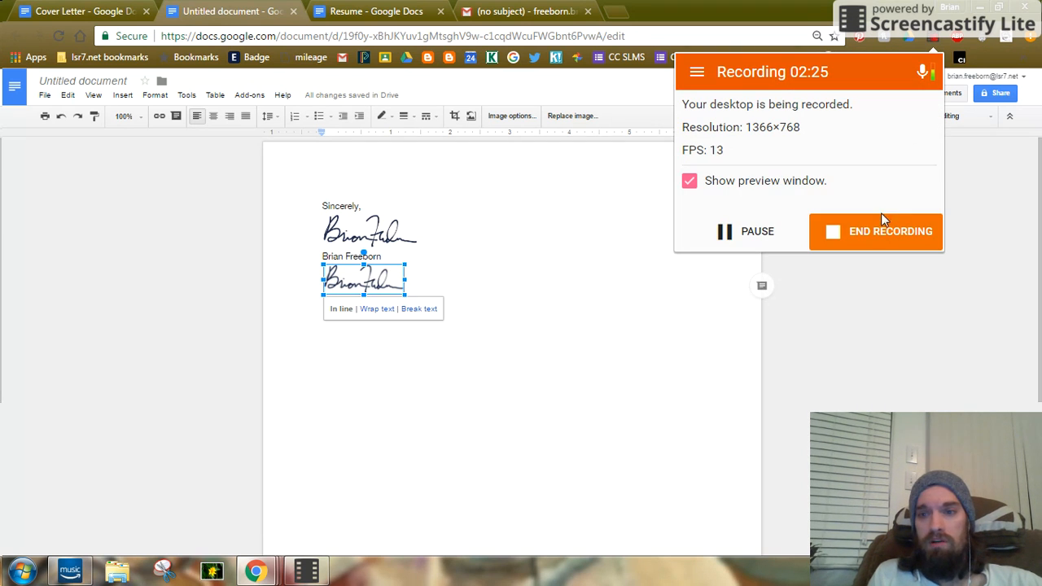